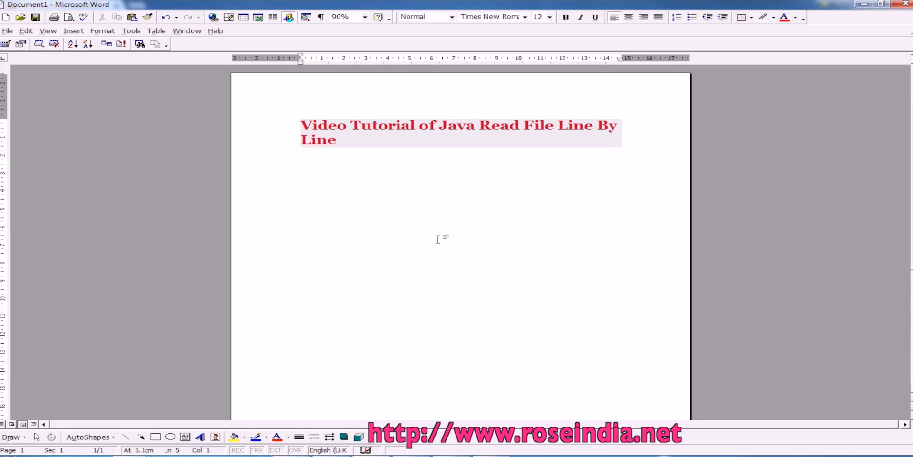
Step: Highlight BufferedReader, readLine and the class name ReadTextFileLineByLine in the tutorial code
{"action": "left_click", "coordinate": [302, 169]}
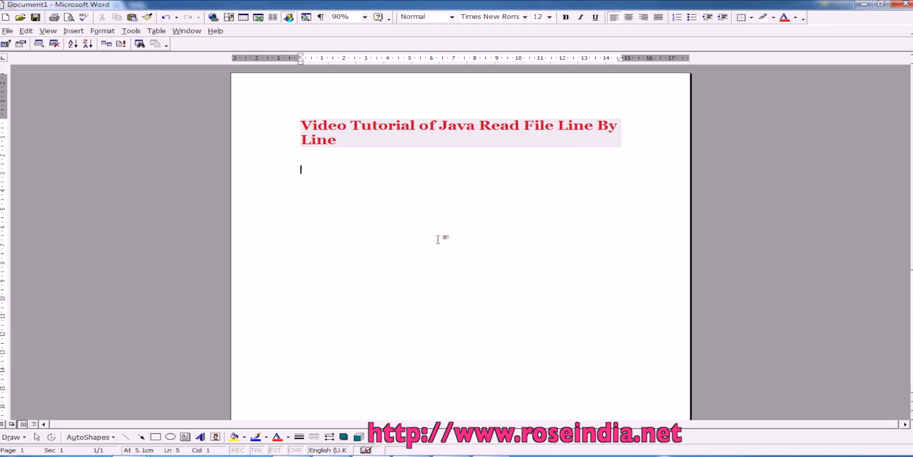
{"action": "mouse_move", "coordinate": [479, 229]}
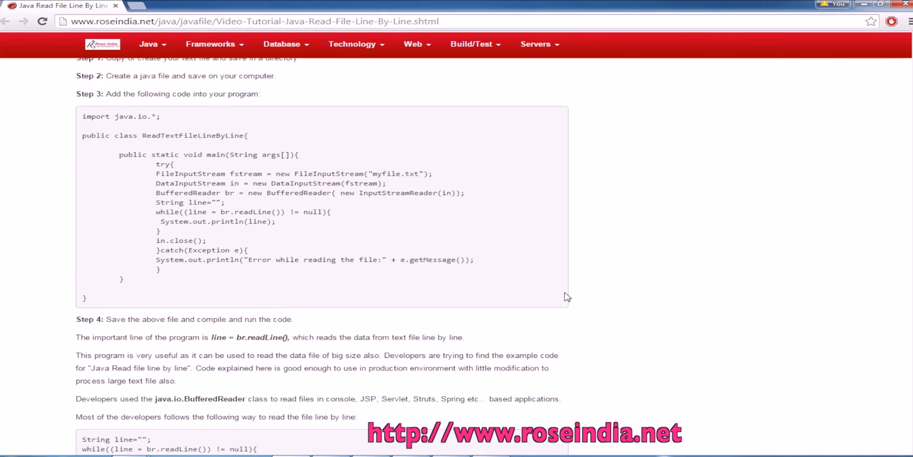
{"action": "mouse_move", "coordinate": [302, 192]}
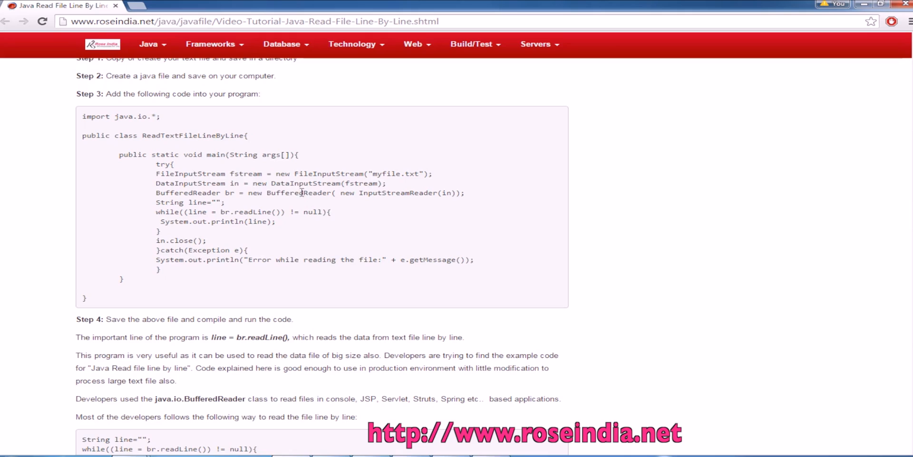
{"action": "double_click", "coordinate": [298, 192]}
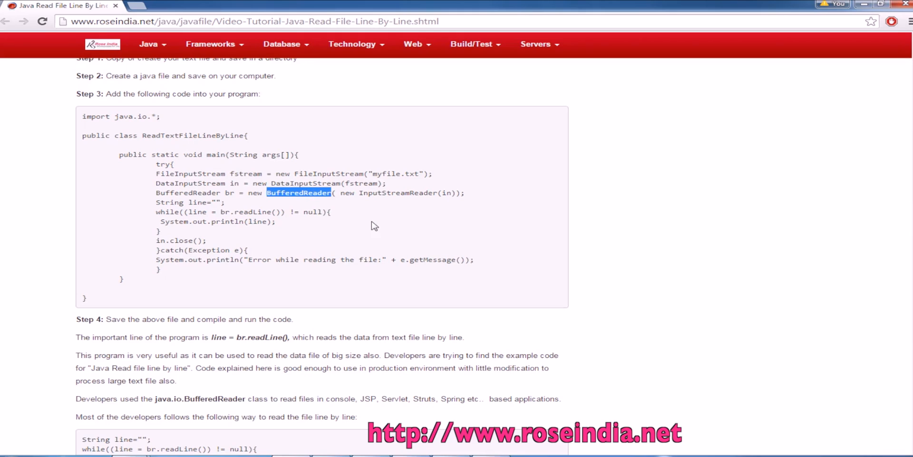
{"action": "mouse_move", "coordinate": [238, 214]}
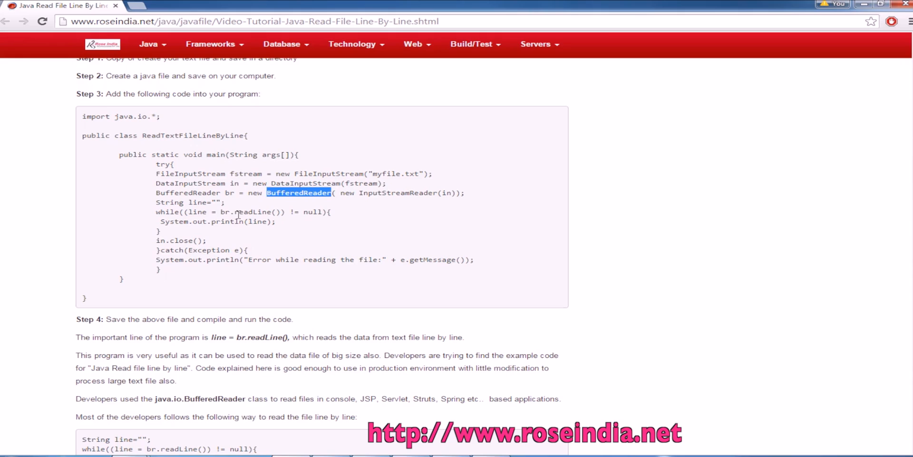
{"action": "double_click", "coordinate": [254, 211]}
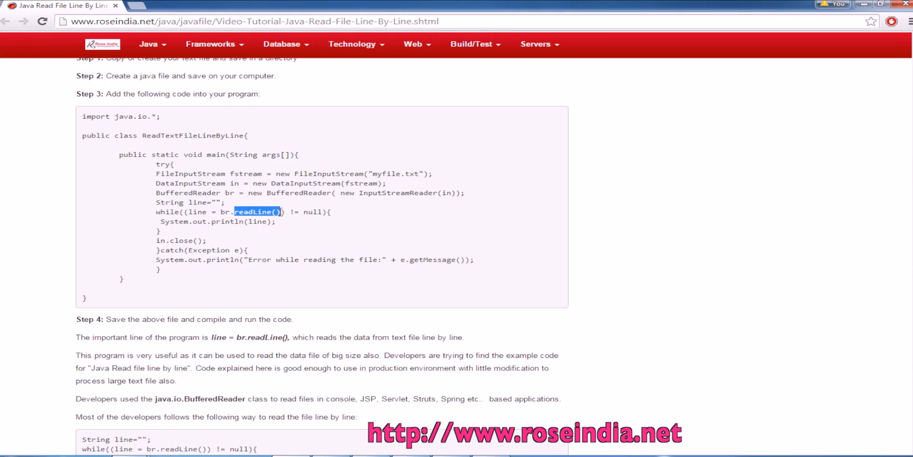
{"action": "mouse_move", "coordinate": [325, 238]}
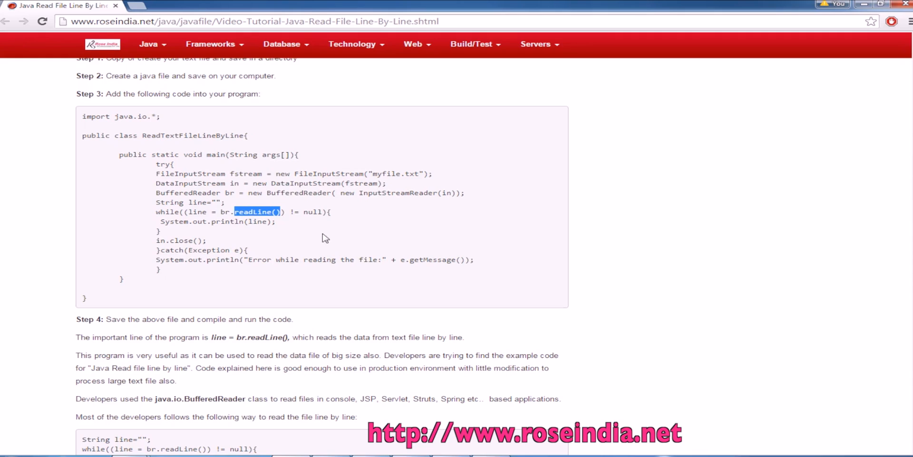
{"action": "mouse_move", "coordinate": [151, 176]}
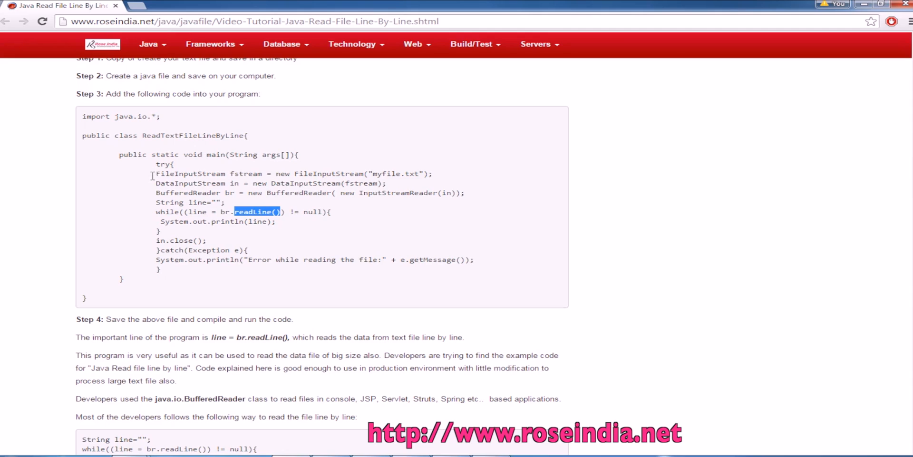
{"action": "double_click", "coordinate": [192, 135]}
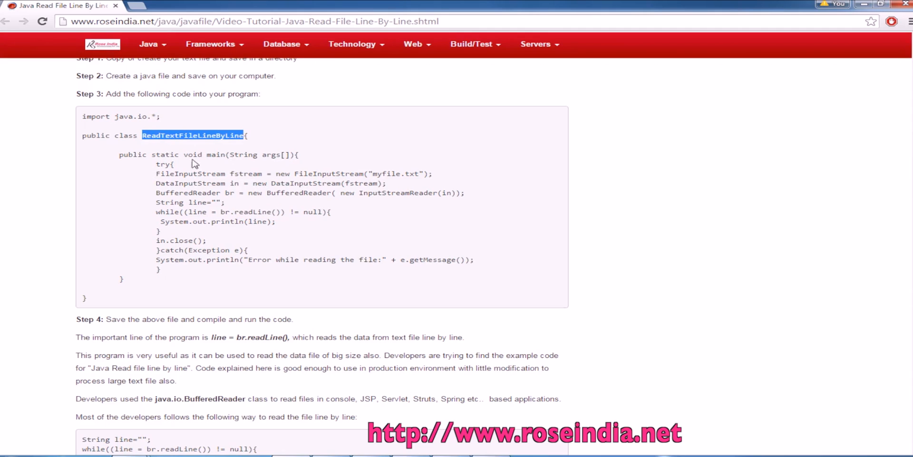
{"action": "left_click", "coordinate": [162, 116]}
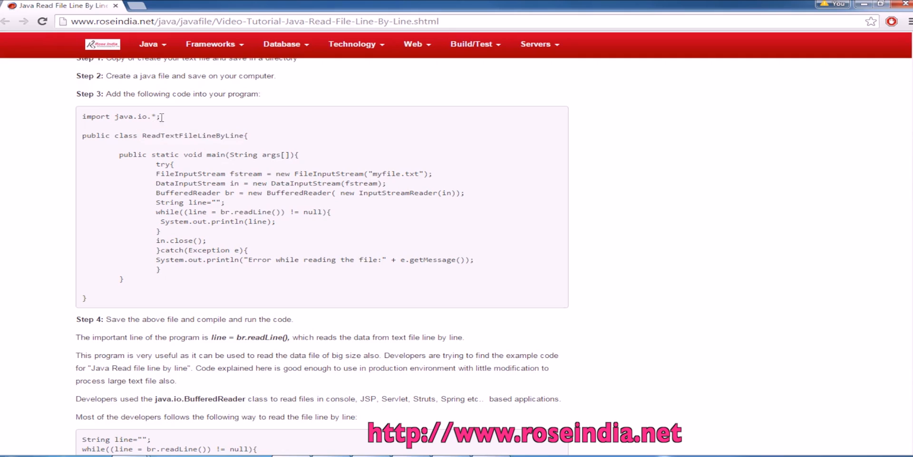
Step: Highlight the import java.io.* line, FileInputStream and the file name myfile.txt
{"action": "triple_click", "coordinate": [121, 116]}
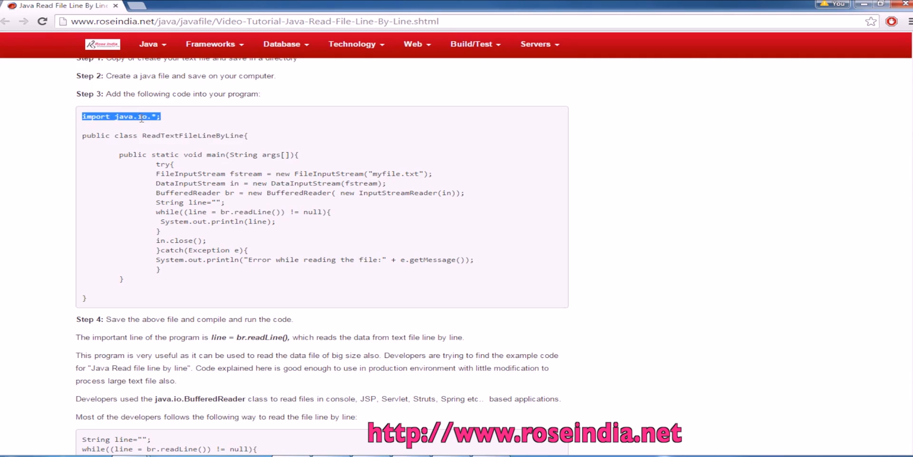
{"action": "double_click", "coordinate": [328, 173]}
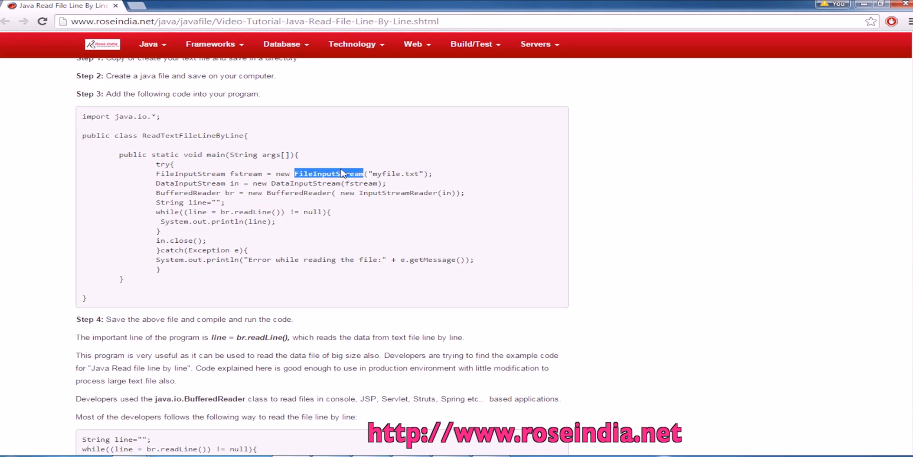
{"action": "mouse_move", "coordinate": [357, 183]}
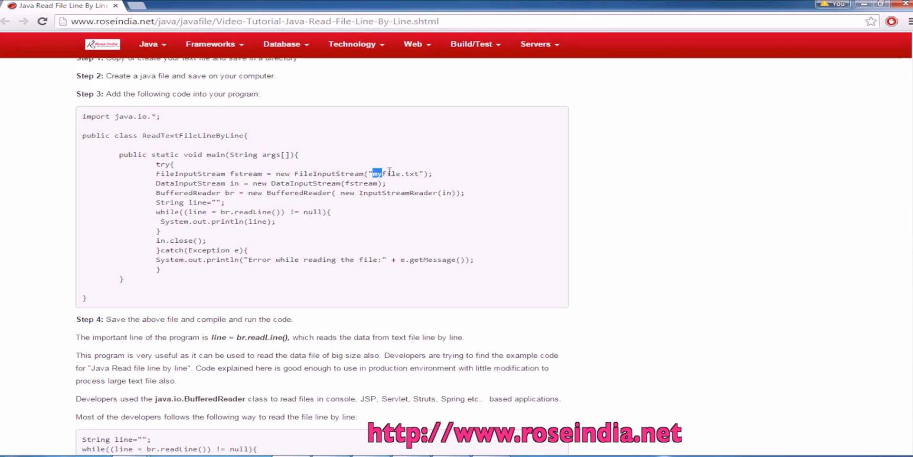
{"action": "double_click", "coordinate": [394, 173]}
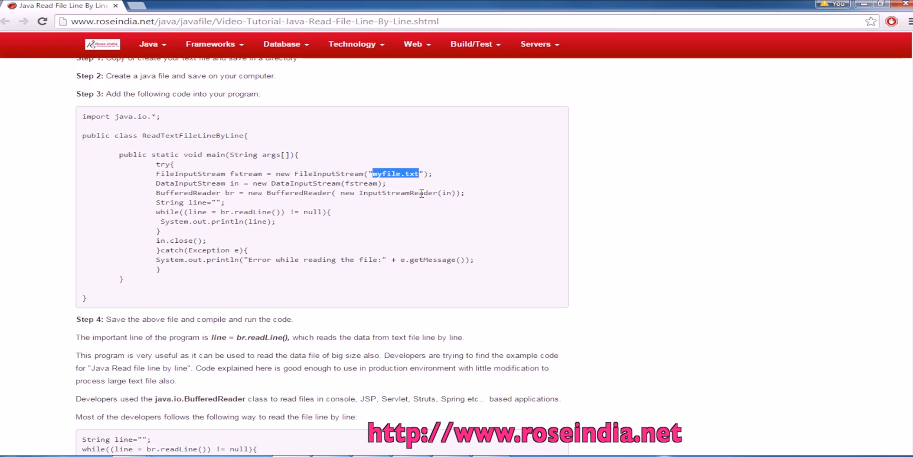
{"action": "double_click", "coordinate": [309, 183]}
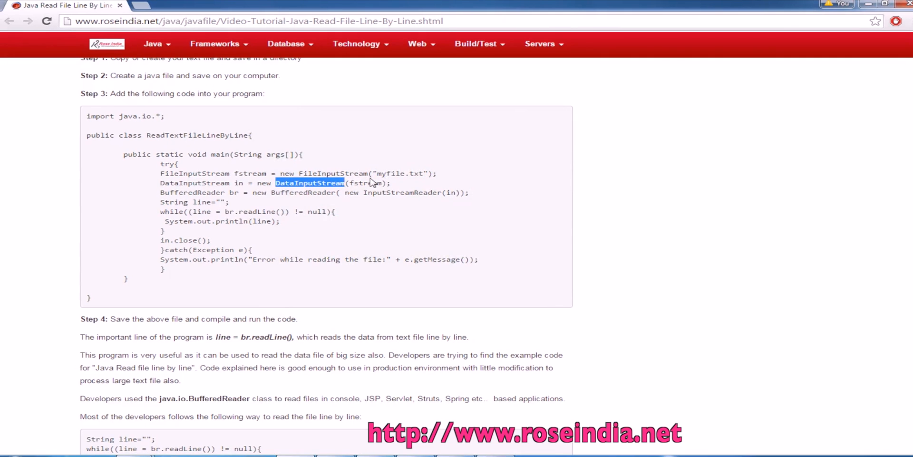
{"action": "mouse_move", "coordinate": [364, 184]}
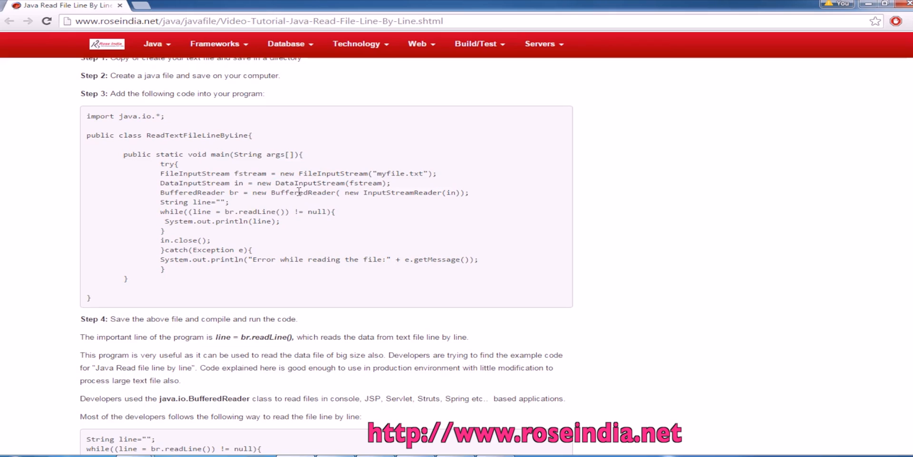
{"action": "double_click", "coordinate": [303, 192]}
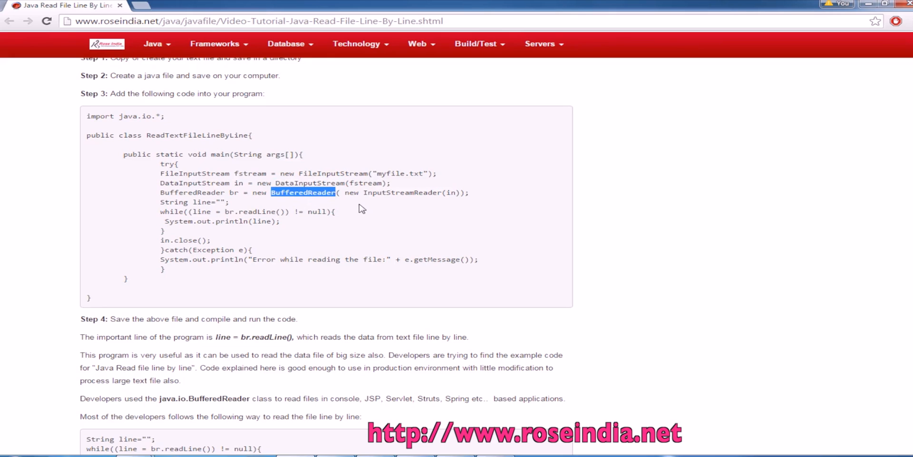
{"action": "mouse_move", "coordinate": [417, 193]}
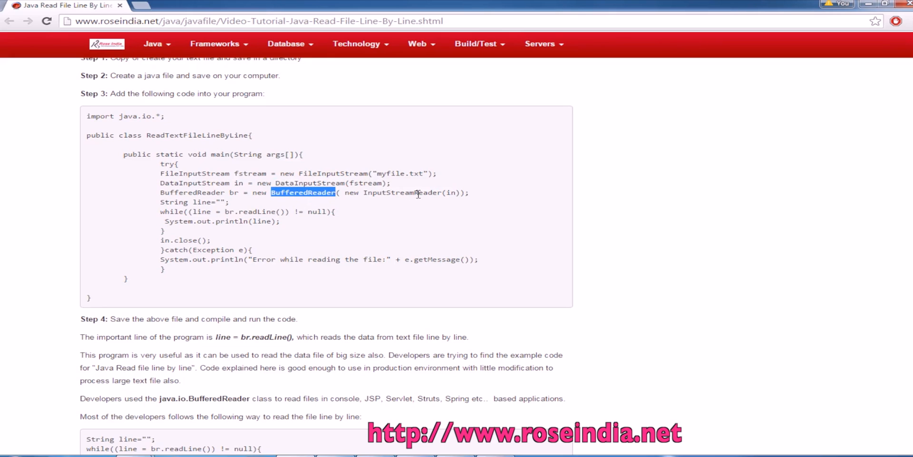
{"action": "double_click", "coordinate": [402, 192]}
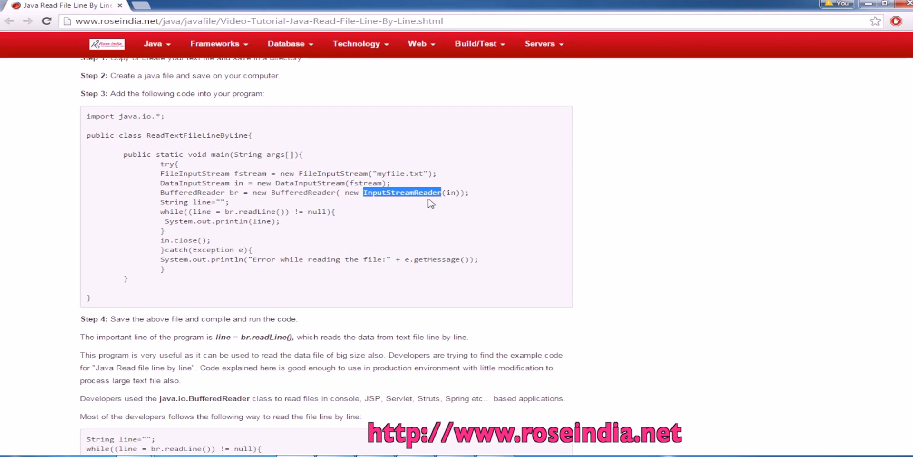
{"action": "mouse_move", "coordinate": [159, 214]}
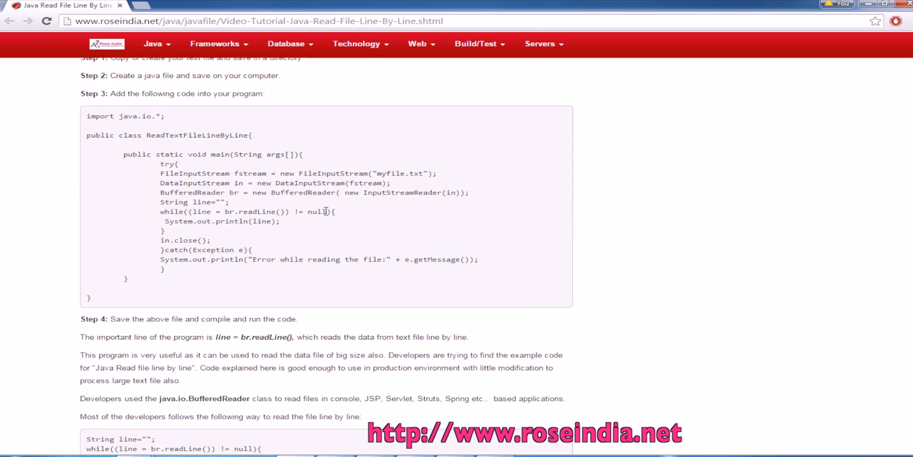
{"action": "mouse_move", "coordinate": [295, 211]}
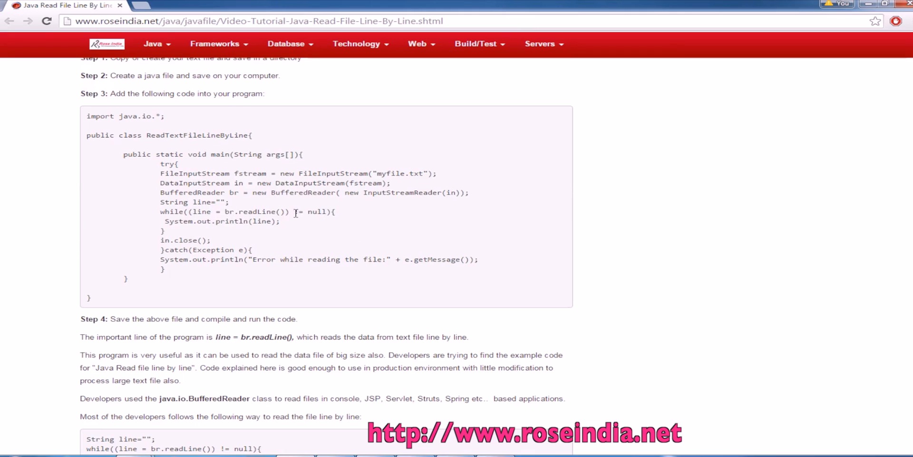
{"action": "double_click", "coordinate": [220, 221]}
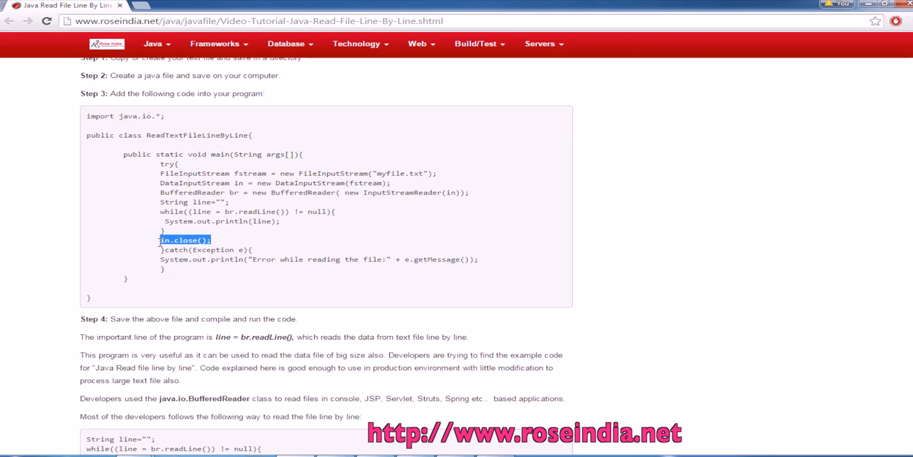
{"action": "left_click_drag", "start_coordinate": [160, 240], "coordinate": [178, 259]}
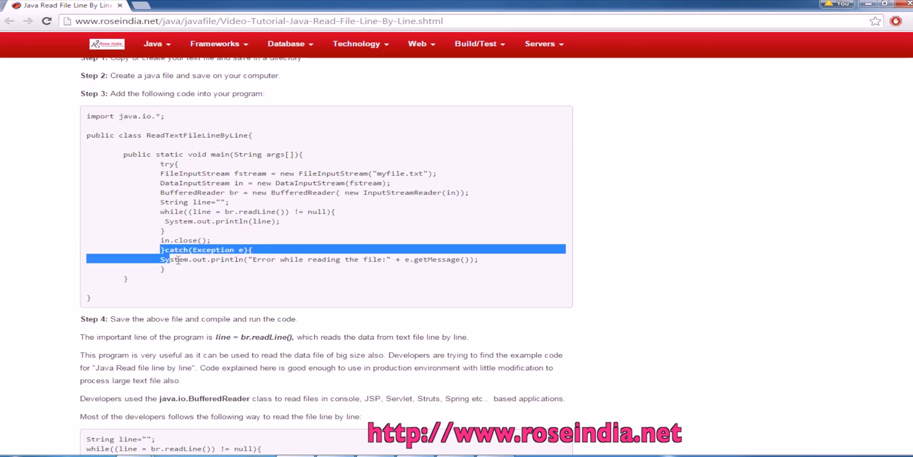
{"action": "left_click", "coordinate": [263, 273]}
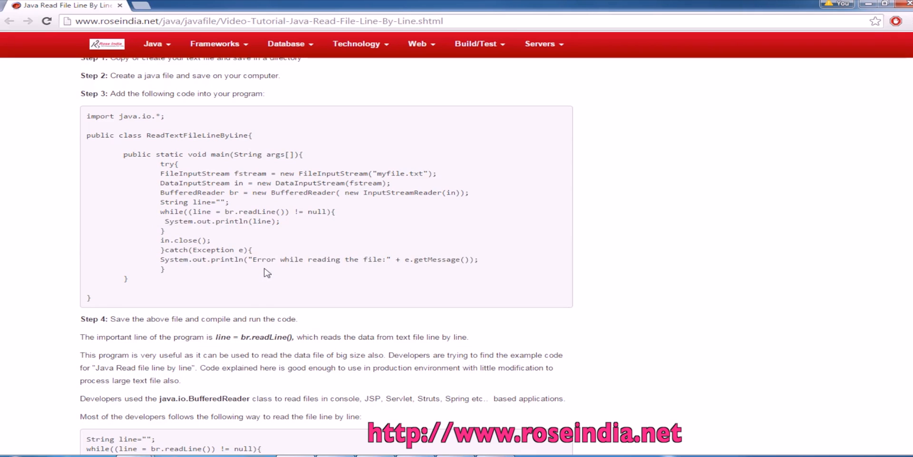
{"action": "mouse_move", "coordinate": [192, 133]}
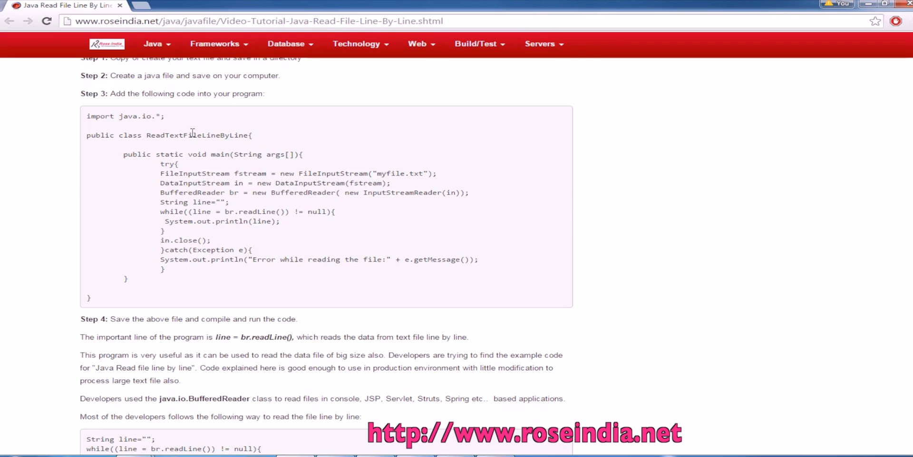
{"action": "double_click", "coordinate": [196, 135]}
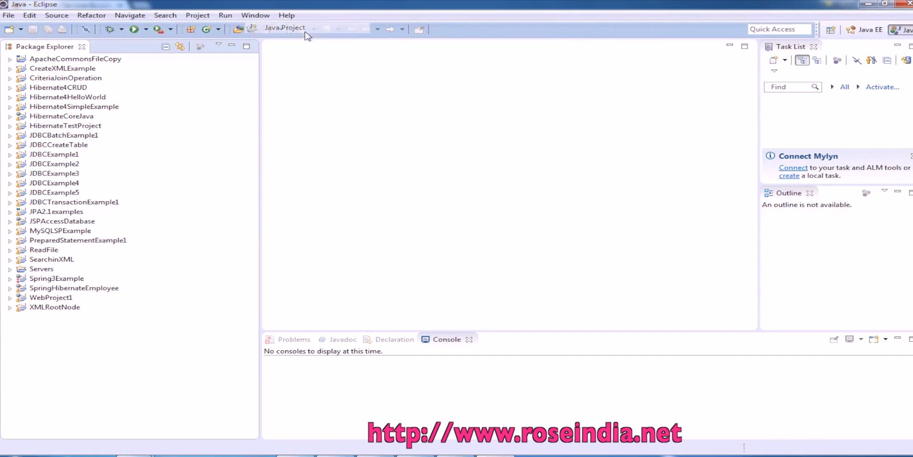
Step: Create a Java project named ReadTextFile and select its src folder
{"action": "left_click", "coordinate": [285, 27]}
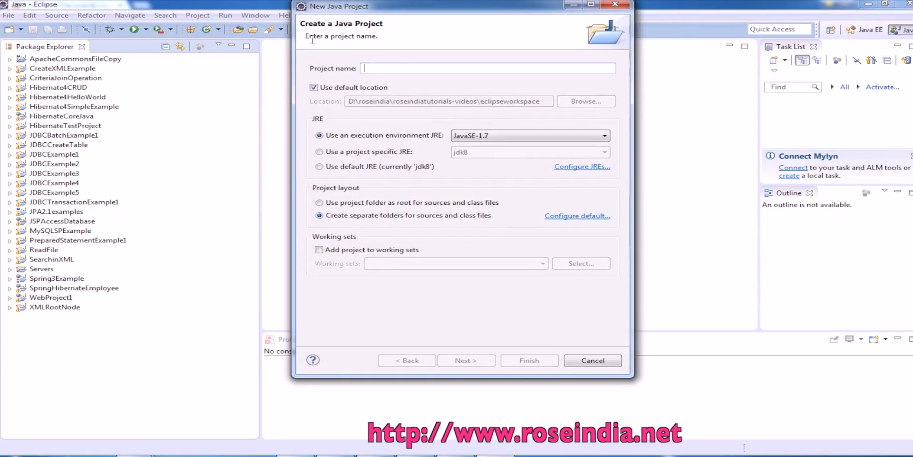
{"action": "type", "text": "ReadTE"}
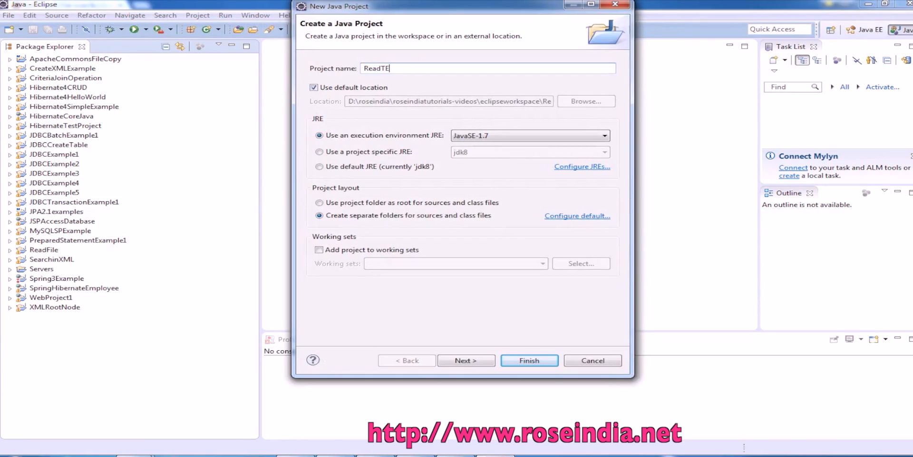
{"action": "type", "text": "xt"}
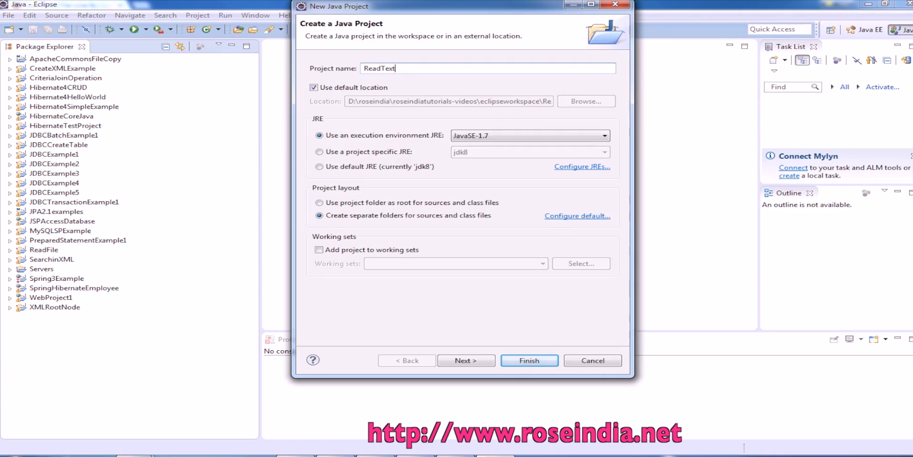
{"action": "type", "text": "File"}
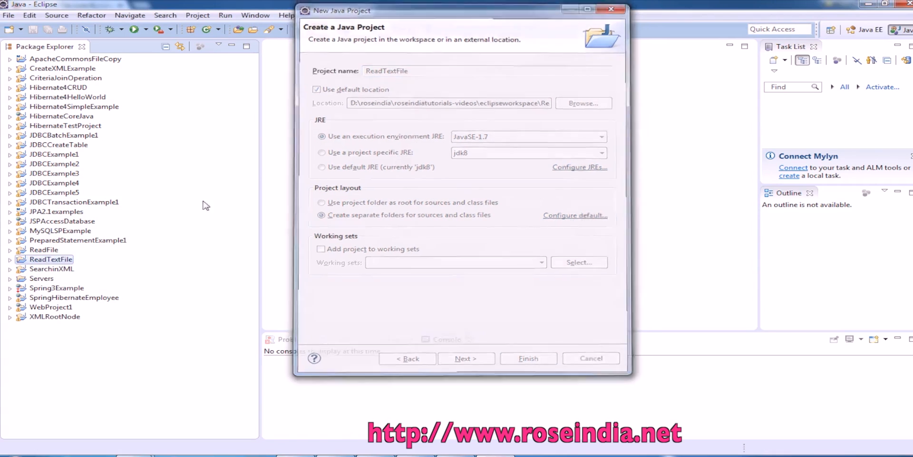
{"action": "left_click", "coordinate": [528, 359]}
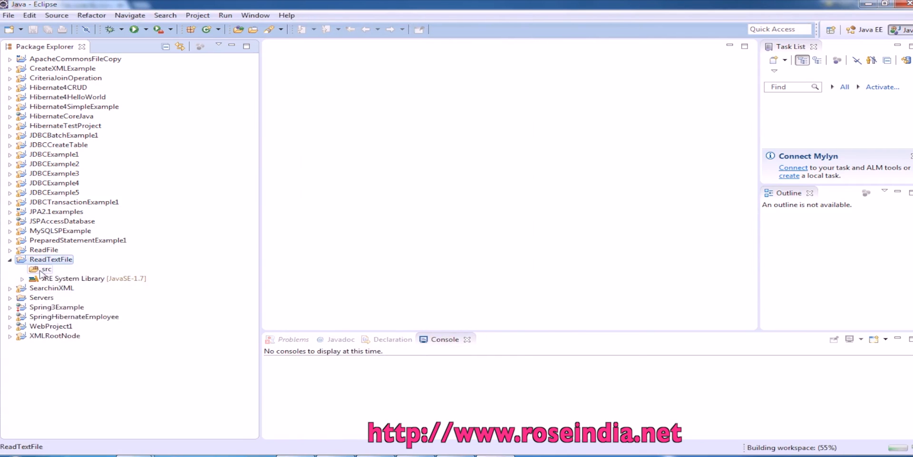
{"action": "left_click", "coordinate": [46, 269]}
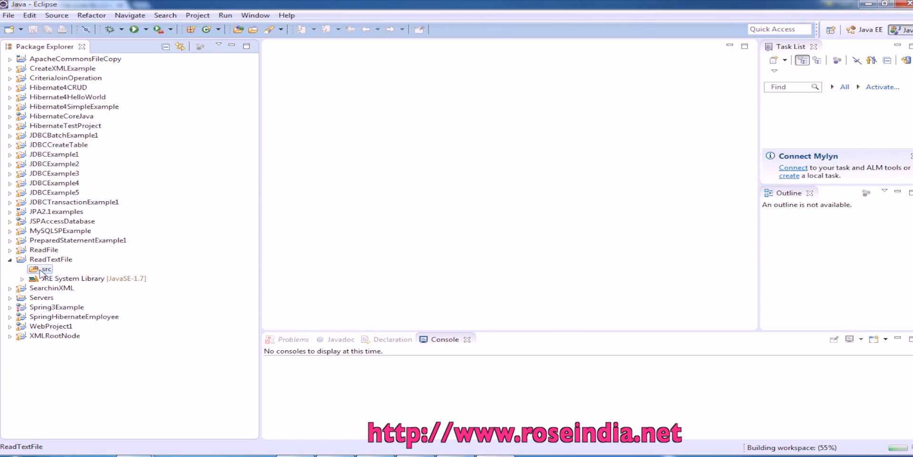
Step: Create the package net.roseindia in the src folder
{"action": "right_click", "coordinate": [40, 268]}
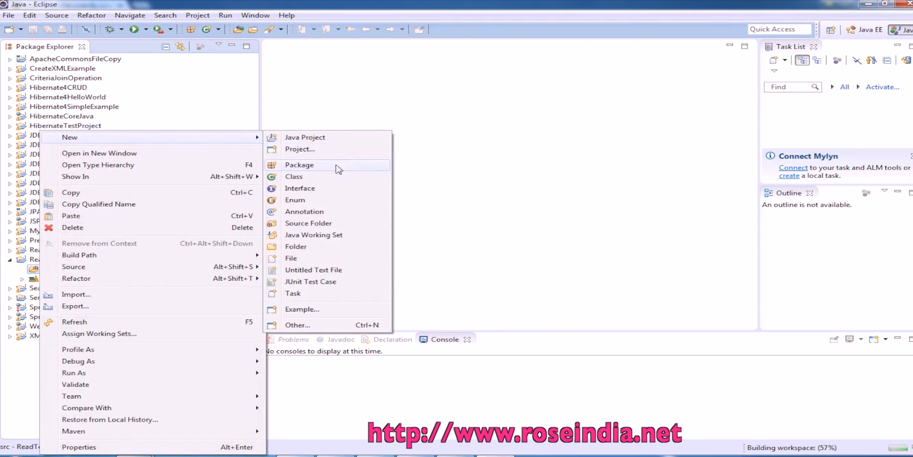
{"action": "left_click", "coordinate": [299, 165]}
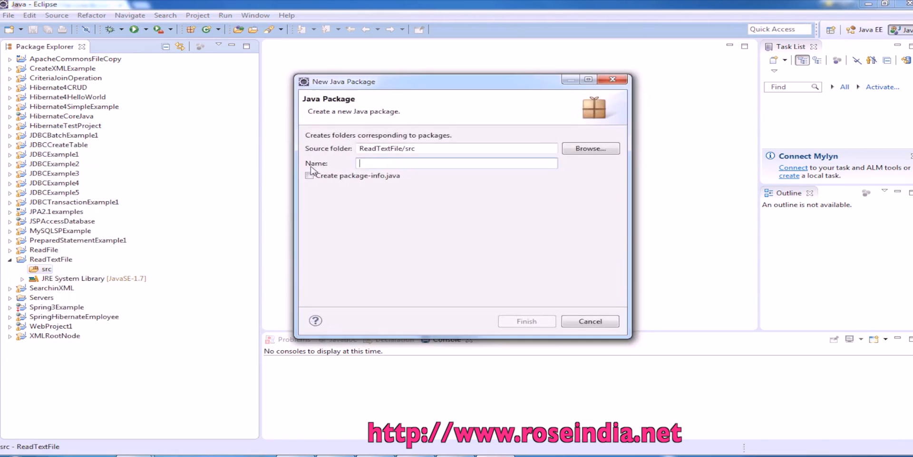
{"action": "type", "text": "net."}
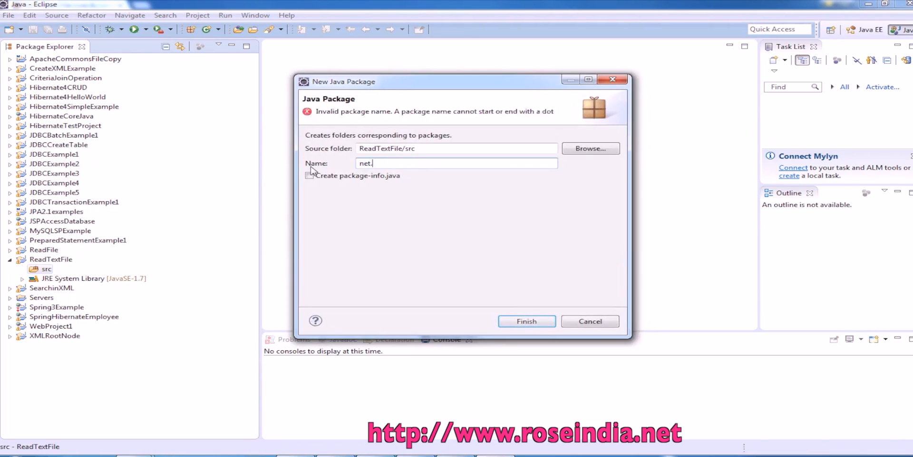
{"action": "type", "text": "roseindia"}
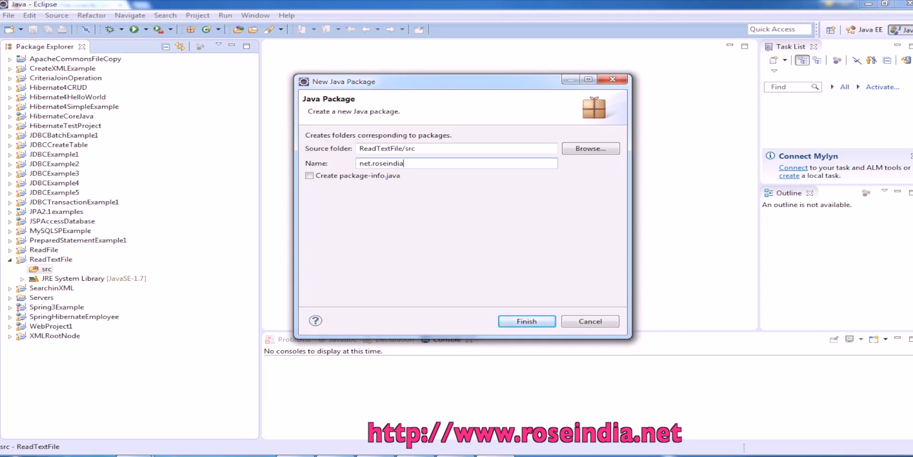
{"action": "left_click", "coordinate": [526, 320]}
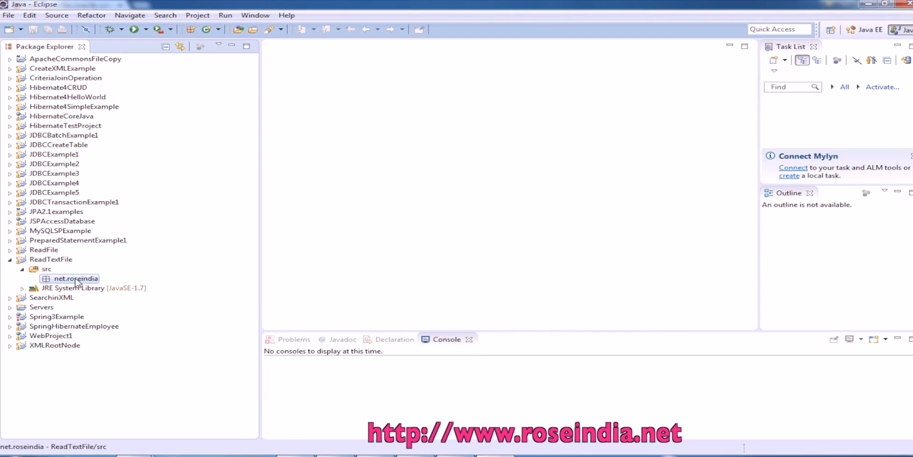
Step: Create class ReadTextFileLineByLine in net.roseindia with a public static void main stub
{"action": "right_click", "coordinate": [74, 277]}
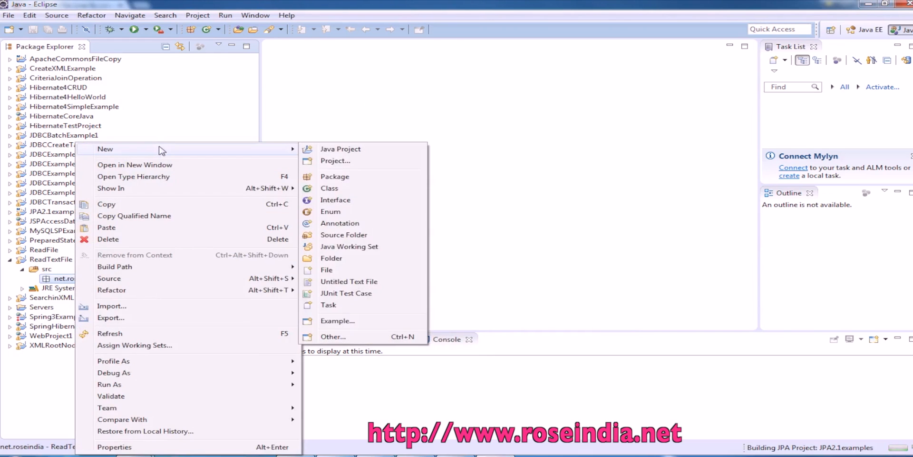
{"action": "key", "text": "Escape"}
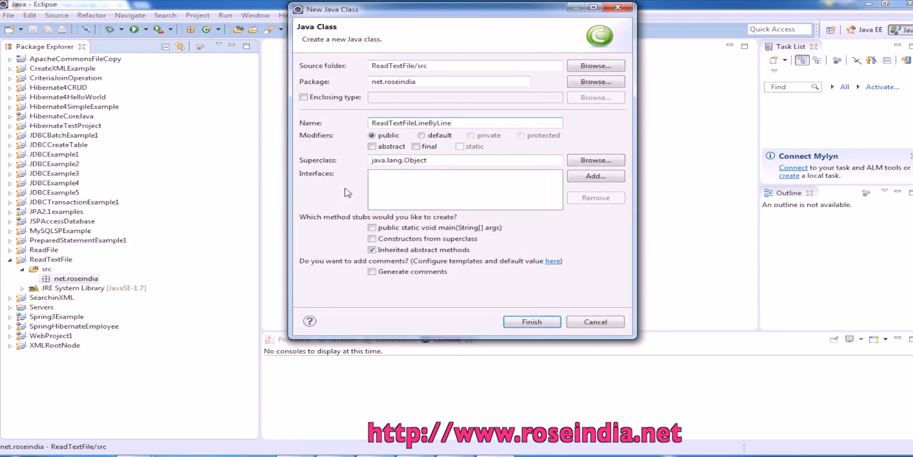
{"action": "left_click", "coordinate": [372, 227]}
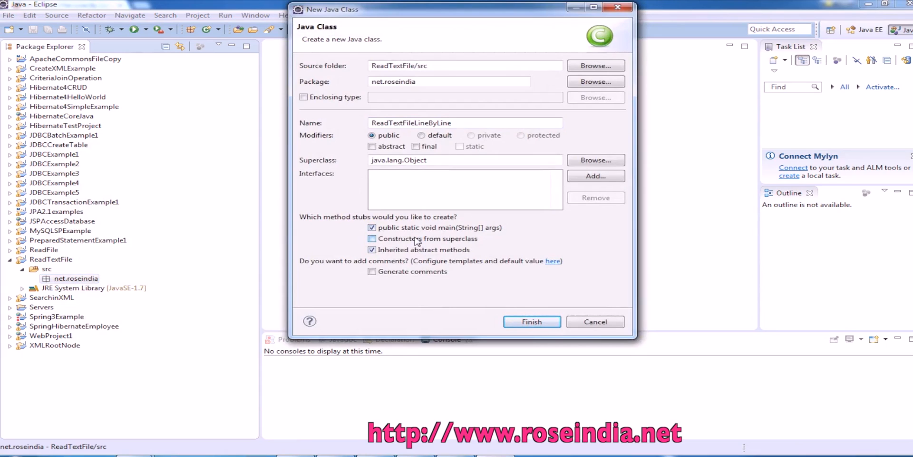
{"action": "left_click", "coordinate": [530, 322]}
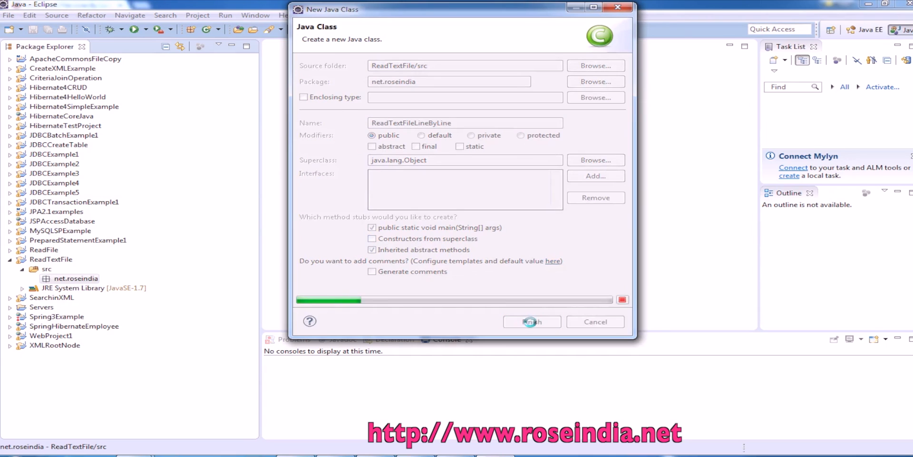
{"action": "left_click", "coordinate": [531, 320]}
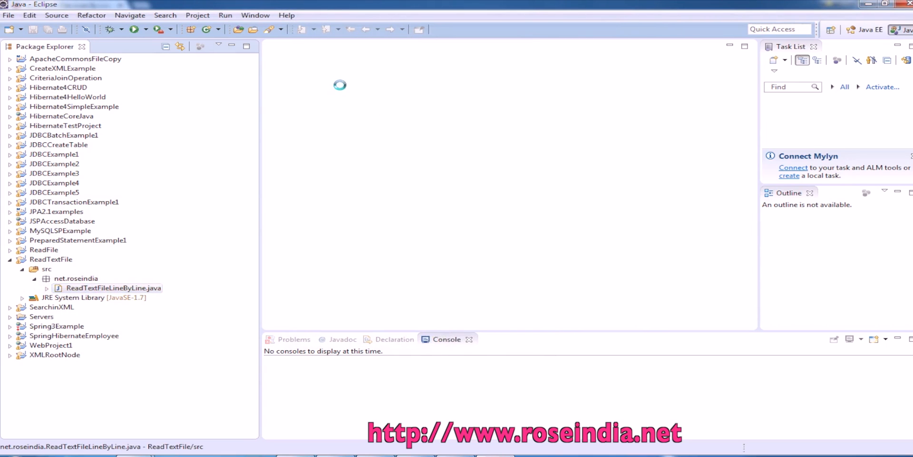
Step: Add import java.io.*; below the package statement in ReadTextFileLineByLine.java
{"action": "double_click", "coordinate": [112, 288]}
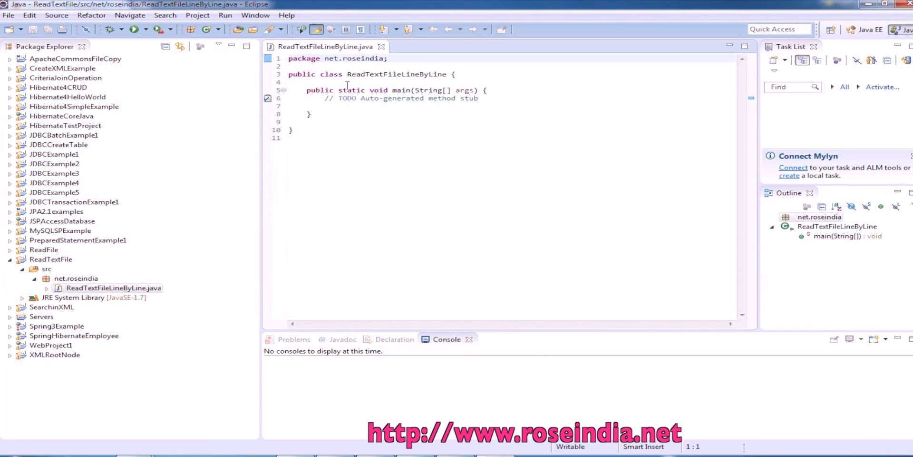
{"action": "key", "text": "Return"}
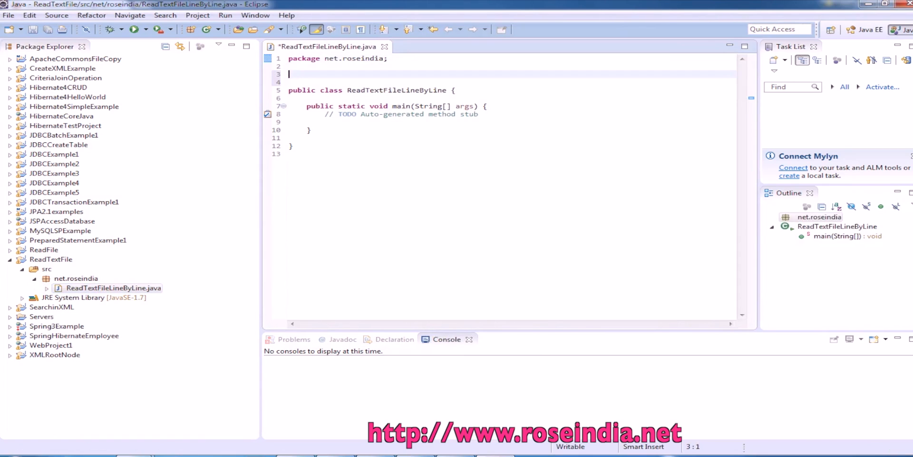
{"action": "type", "text": "import java"}
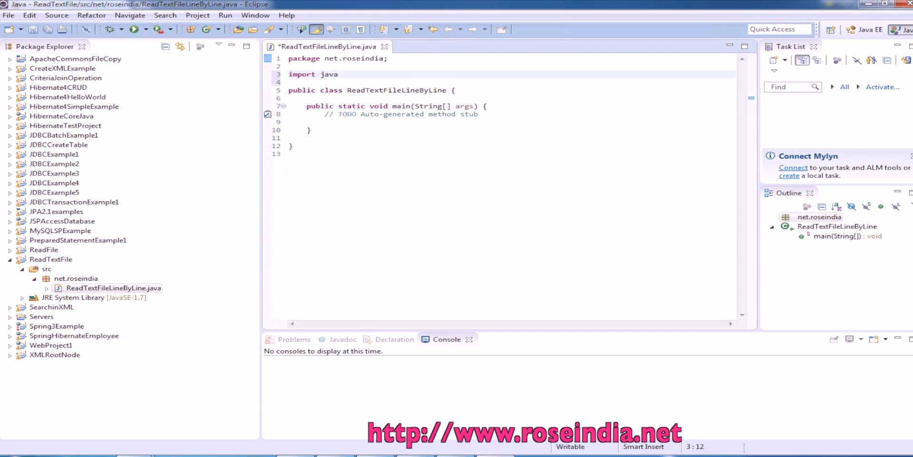
{"action": "type", "text": ".io.*"}
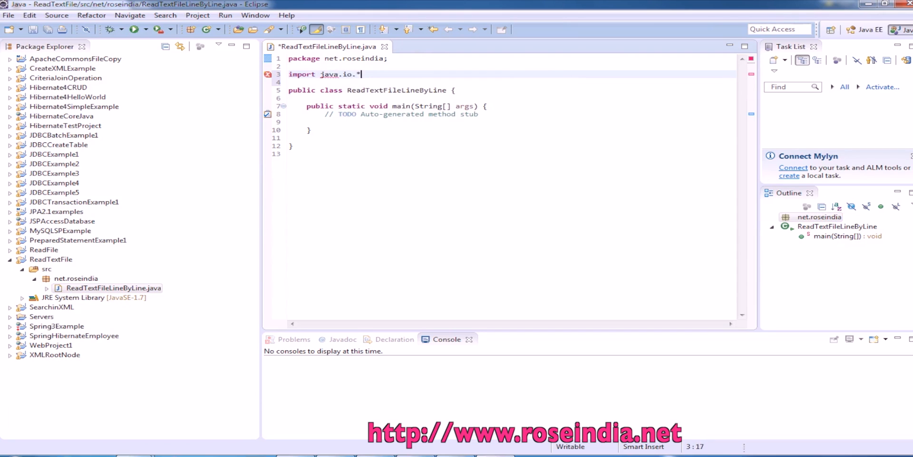
{"action": "key", "text": "Return"}
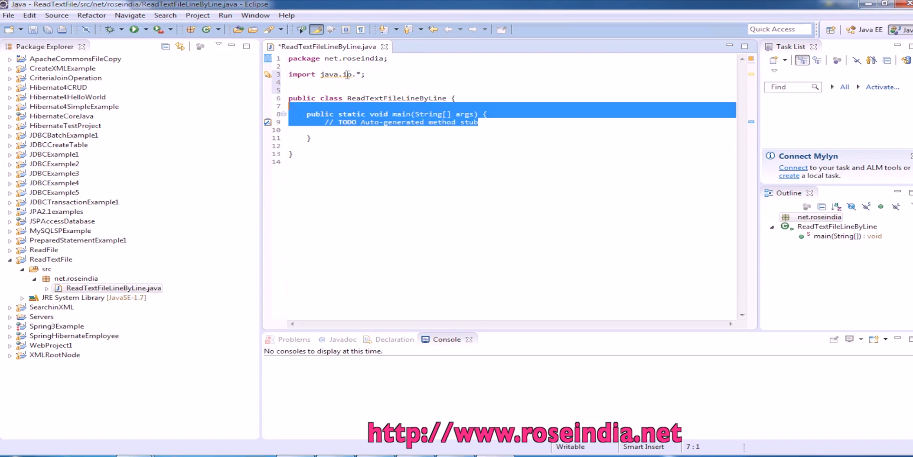
Step: Delete the auto-generated TODO comment from main and save the file
{"action": "key", "text": "Delete"}
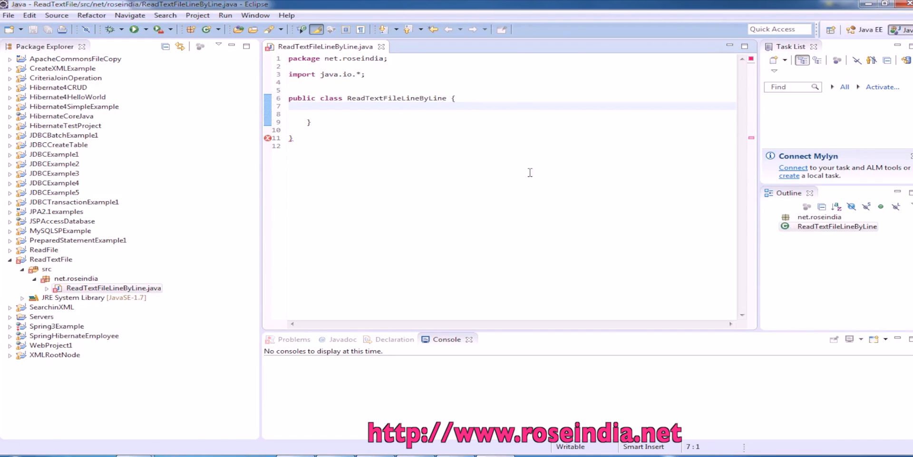
{"action": "mouse_move", "coordinate": [485, 185]}
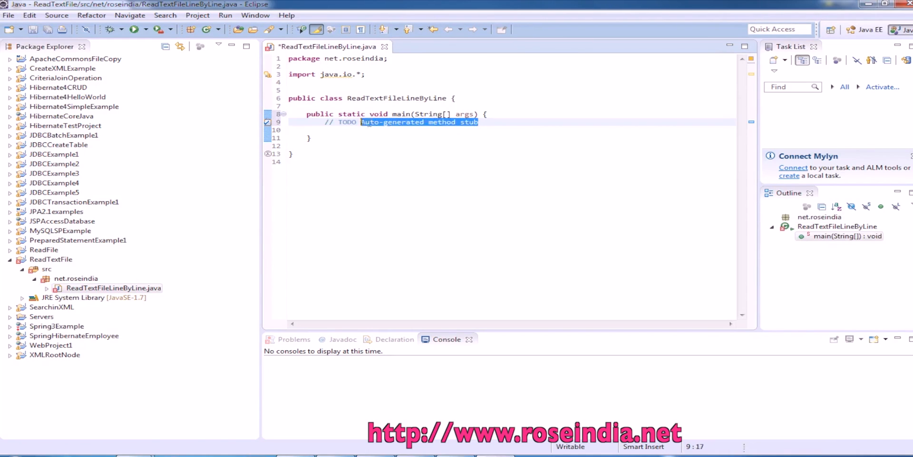
{"action": "key", "text": "Delete"}
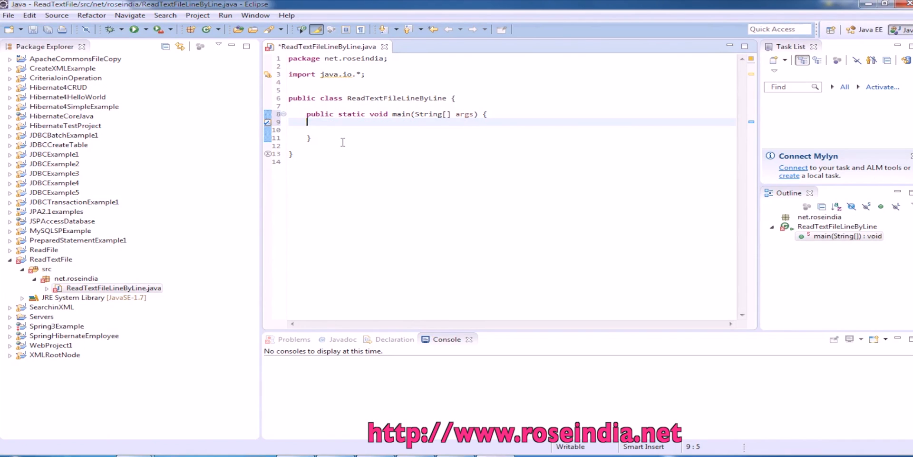
{"action": "key", "text": "ctrl+s"}
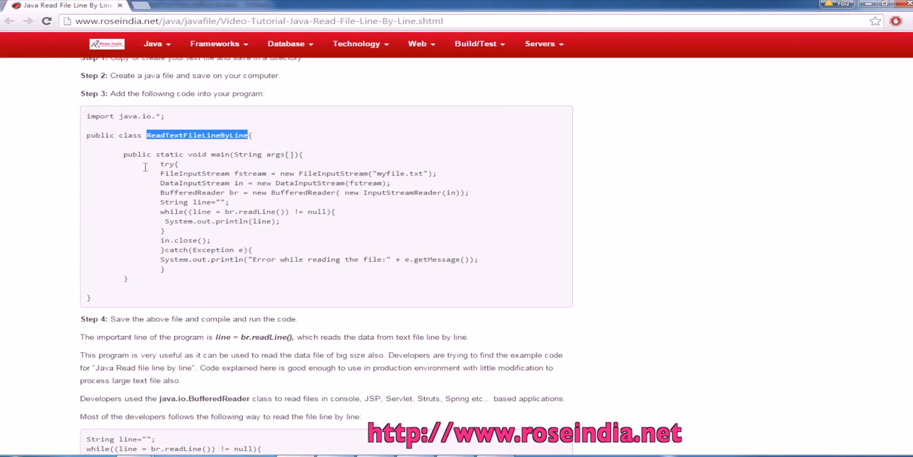
Step: Put the try/catch BufferedReader code reading myfile.txt into main, then select the ReadTextFile project
{"action": "right_click", "coordinate": [233, 233]}
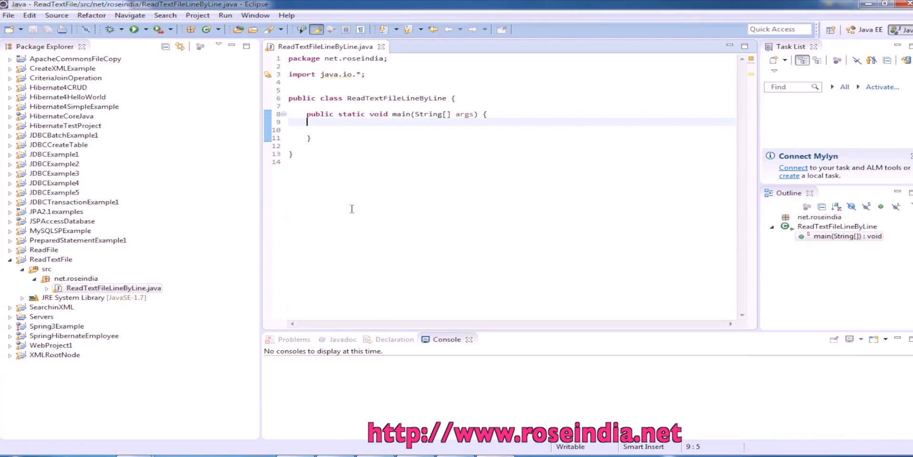
{"action": "type", "text": "try{"}
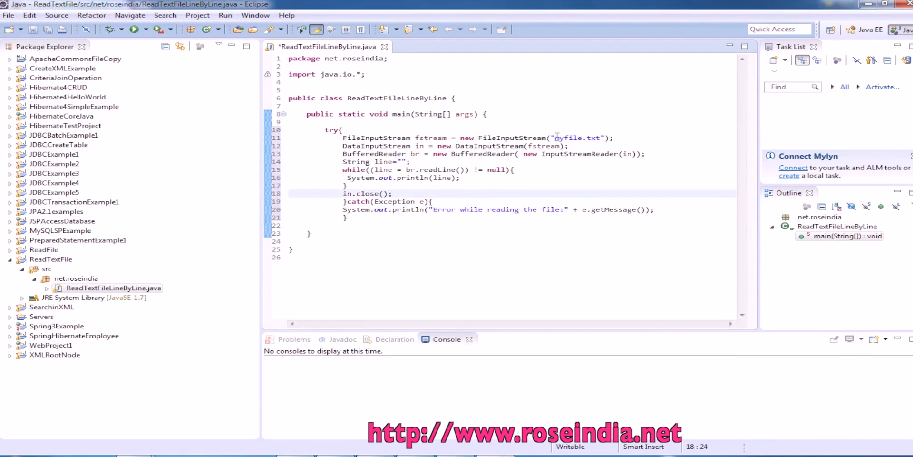
{"action": "double_click", "coordinate": [576, 137]}
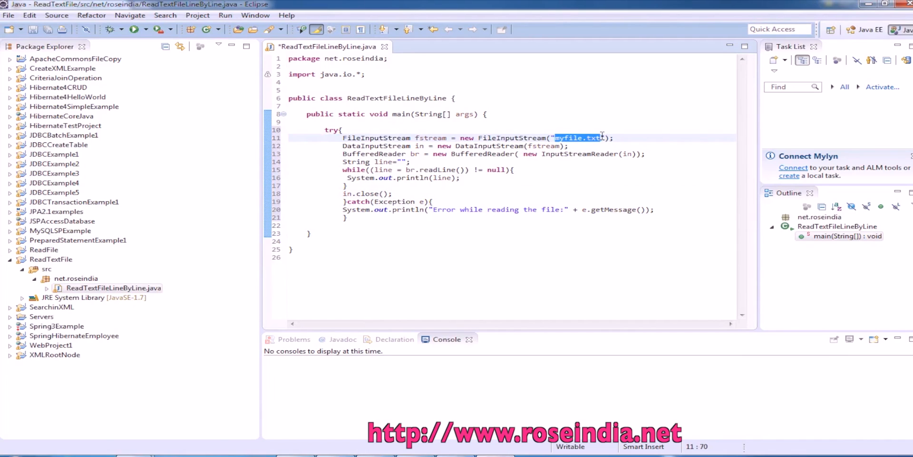
{"action": "left_click", "coordinate": [51, 259]}
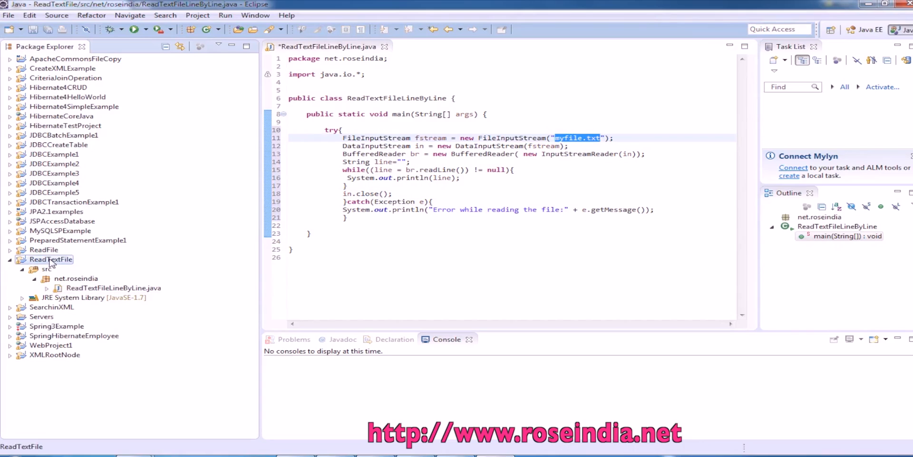
Step: Create a plain file myfile.txt in ReadTextFile with sample lines and return to the class
{"action": "right_click", "coordinate": [50, 259]}
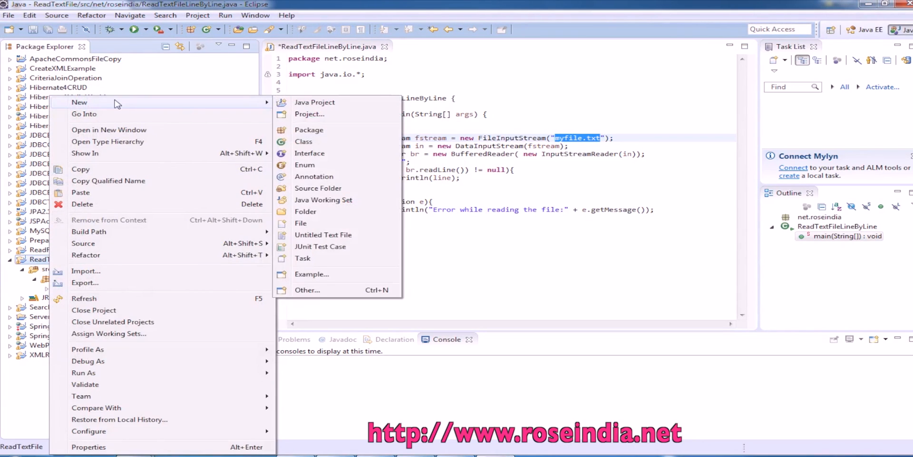
{"action": "left_click", "coordinate": [301, 222]}
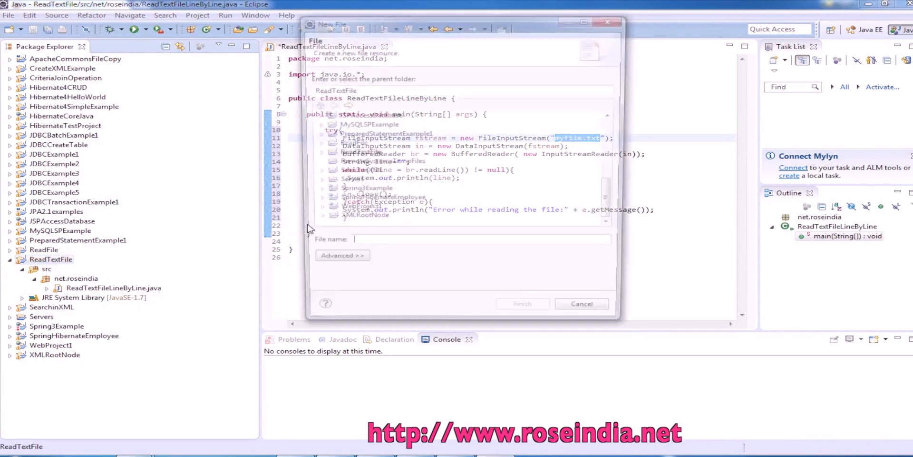
{"action": "left_click", "coordinate": [521, 304]}
{"action": "type", "text": "Line"}
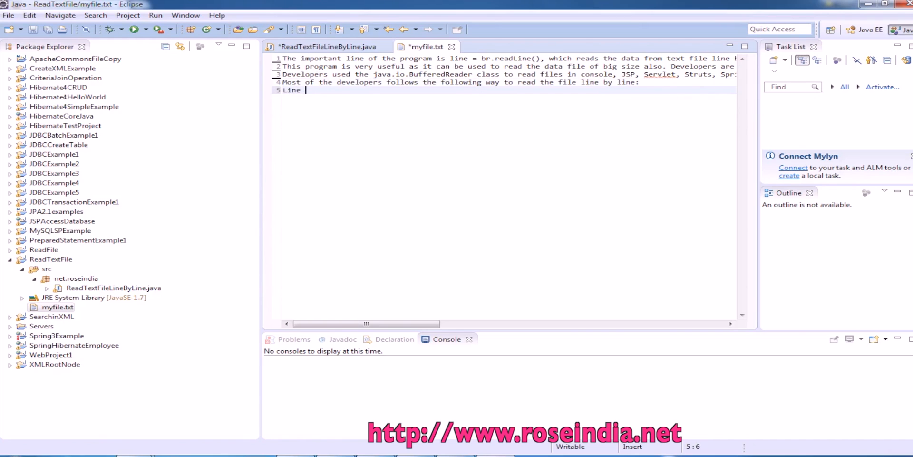
{"action": "left_click", "coordinate": [328, 47]}
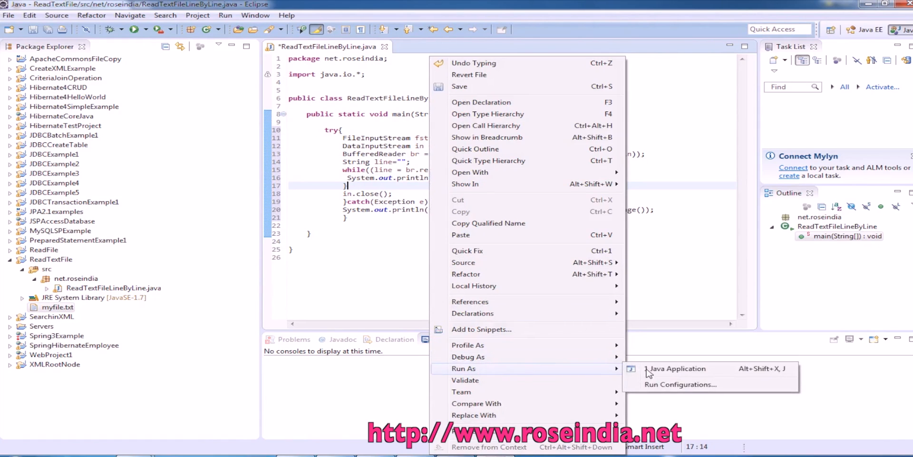
Step: Run ReadTextFileLineByLine as a Java Application, saving first, and view the Console output
{"action": "left_click", "coordinate": [675, 368]}
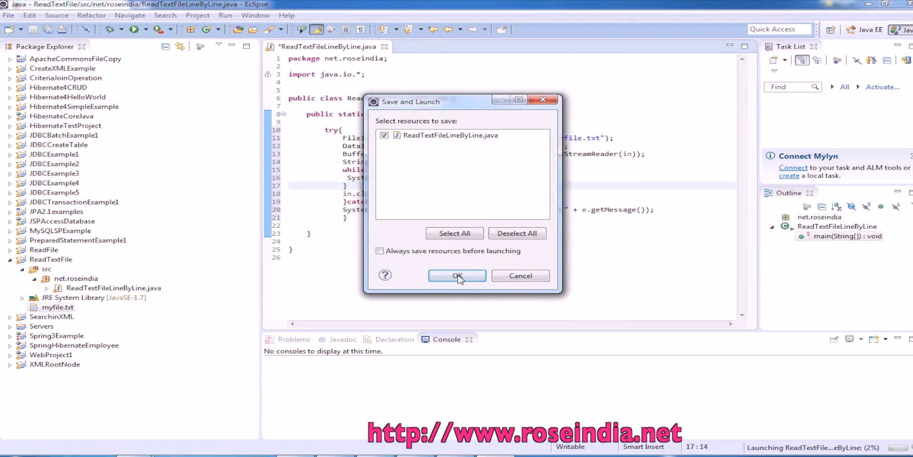
{"action": "left_click", "coordinate": [456, 276]}
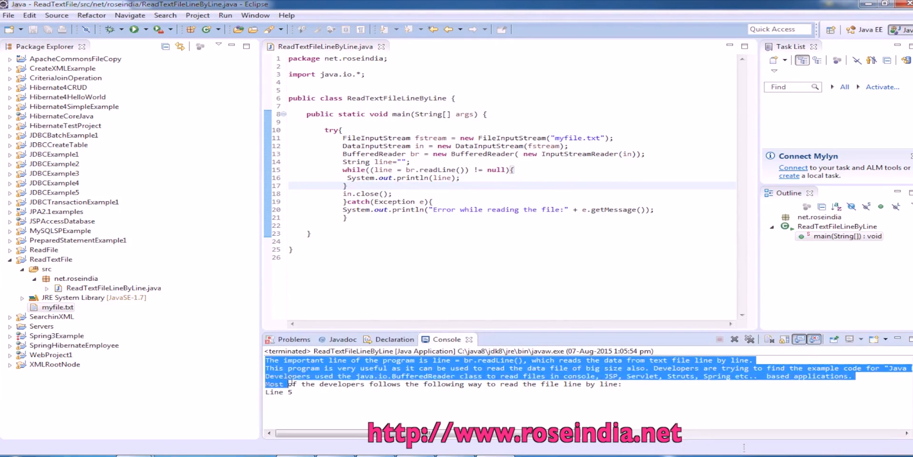
{"action": "left_click", "coordinate": [319, 393]}
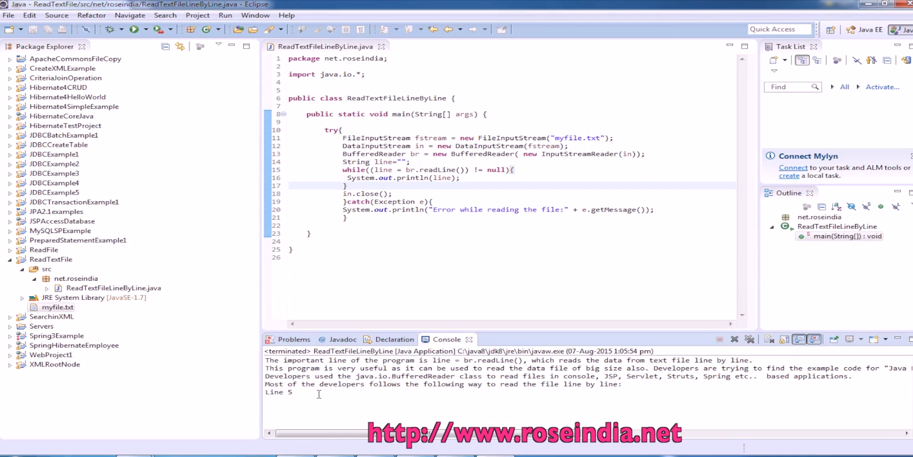
{"action": "mouse_move", "coordinate": [396, 201]}
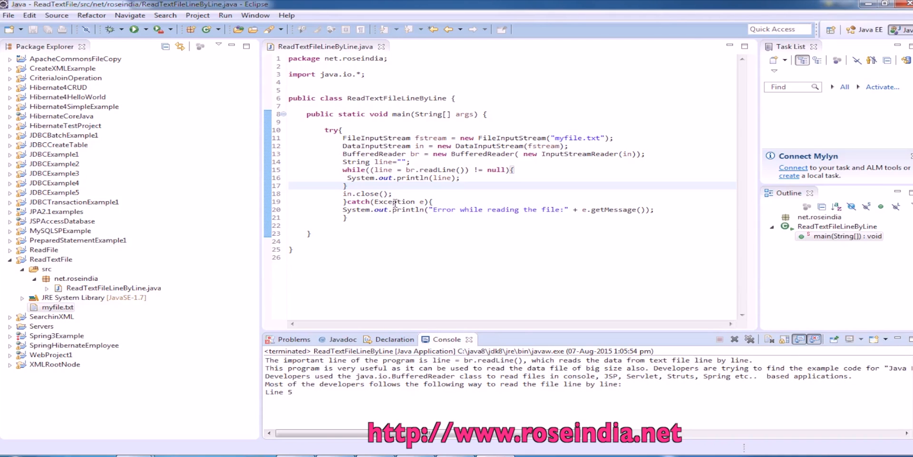
{"action": "mouse_move", "coordinate": [395, 202]}
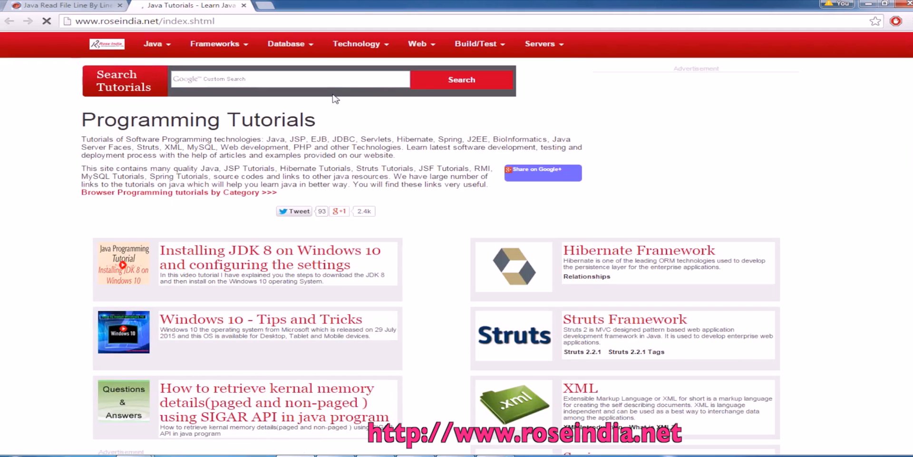
Step: Scroll through the tutorial categories on the roseindia.net home page
{"action": "scroll", "scroll_direction": "down", "scroll_amount": 3}
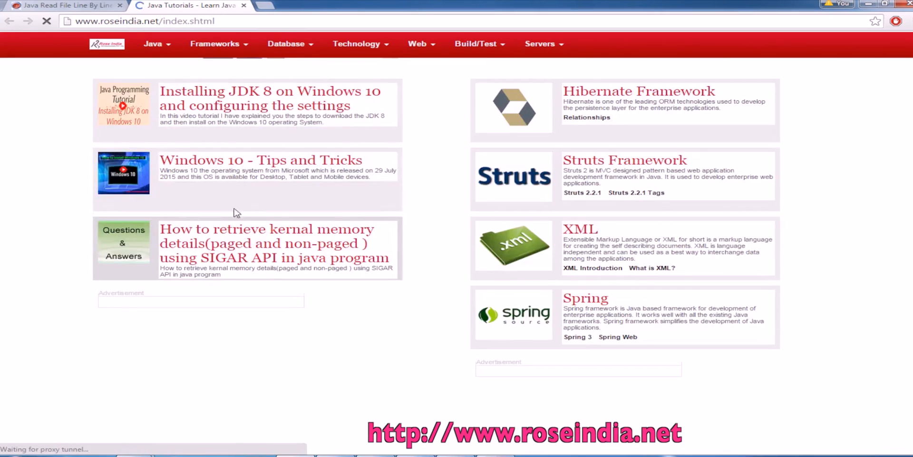
{"action": "scroll", "scroll_direction": "down", "scroll_amount": 3}
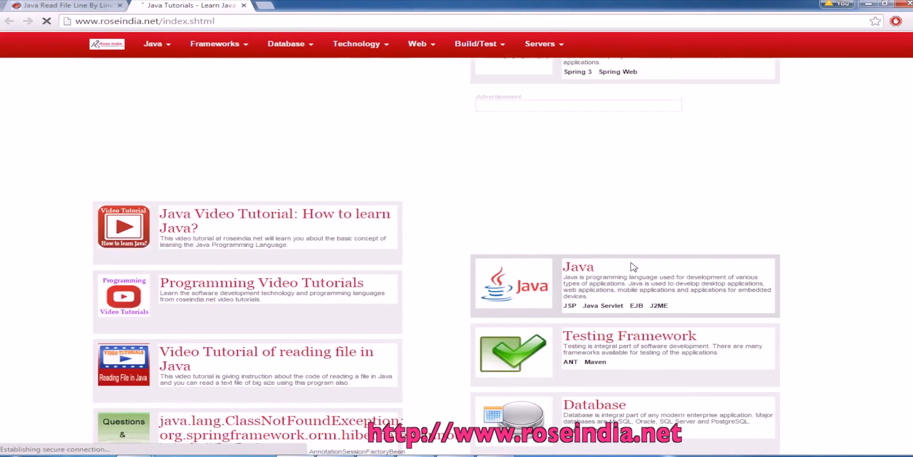
{"action": "scroll", "scroll_direction": "down", "scroll_amount": 3}
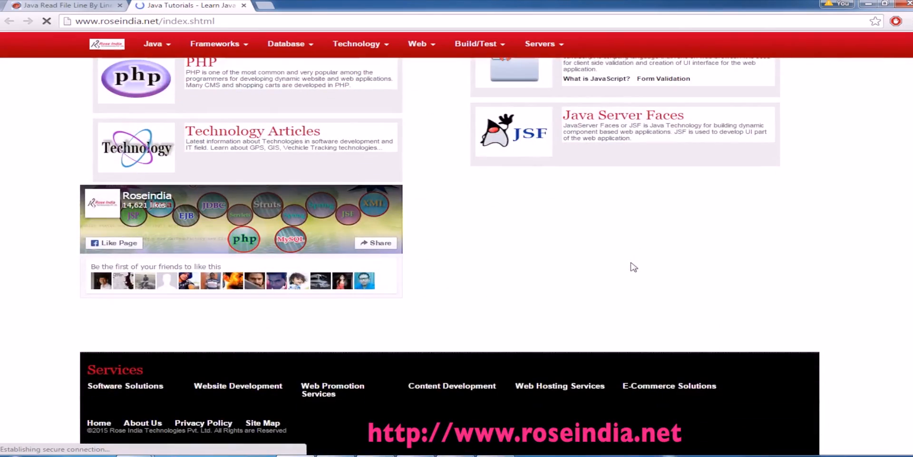
{"action": "scroll", "scroll_direction": "up", "scroll_amount": 3}
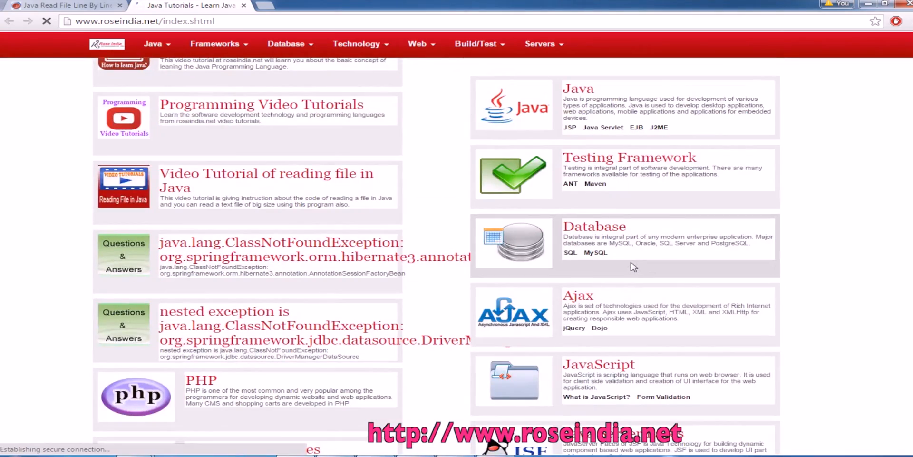